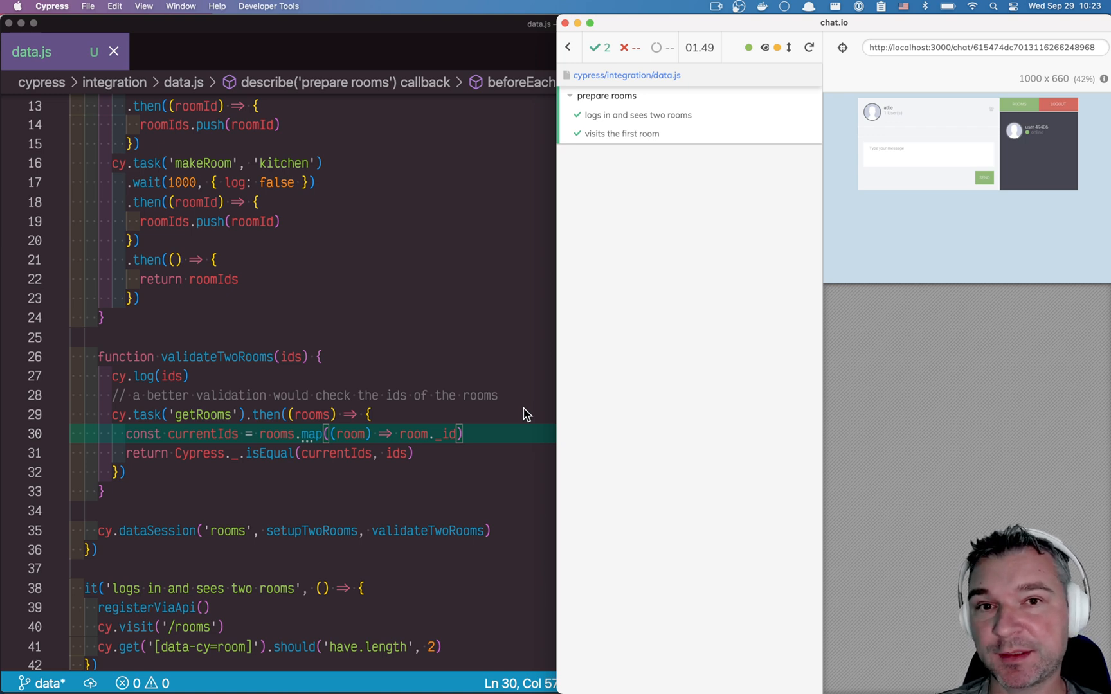
# - Select setupTwoRooms in data.js, then bring Cypress forward and expand the first test's command log
pyautogui.scroll(-3)
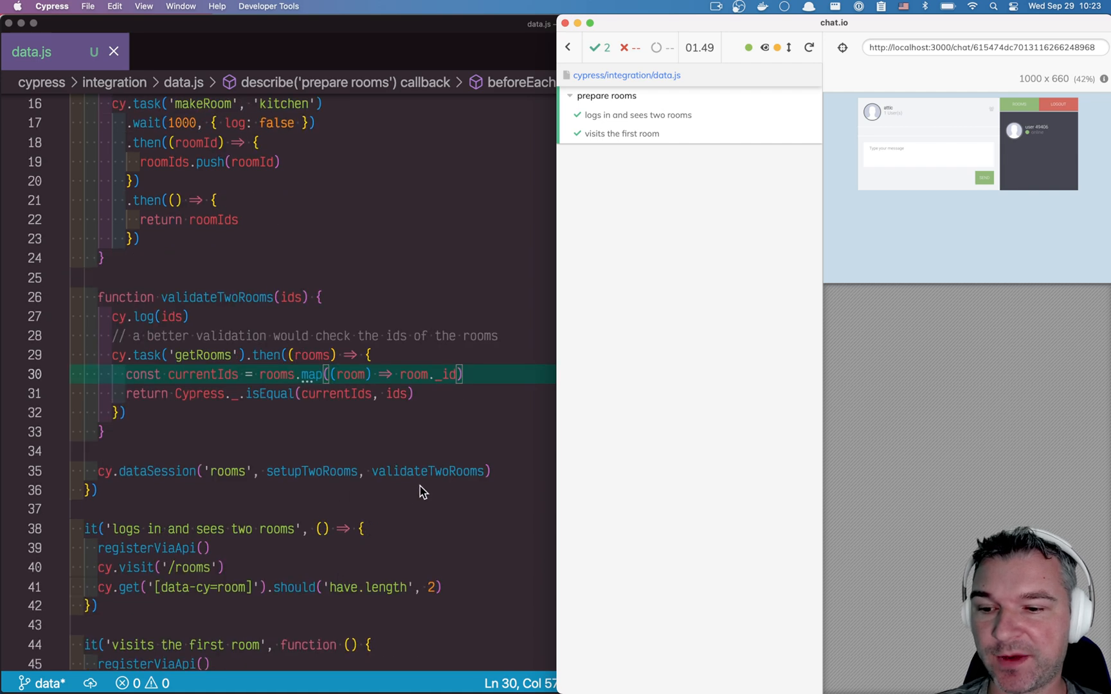
pyautogui.doubleClick(429, 471)
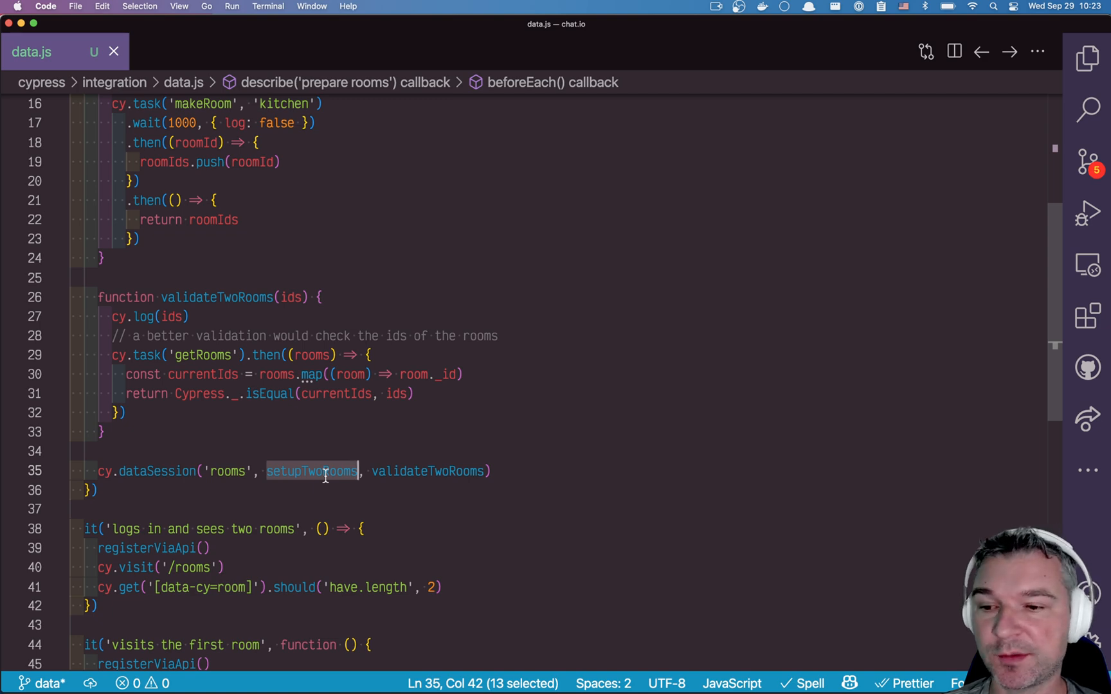
pyautogui.press('Cmd+Tab')
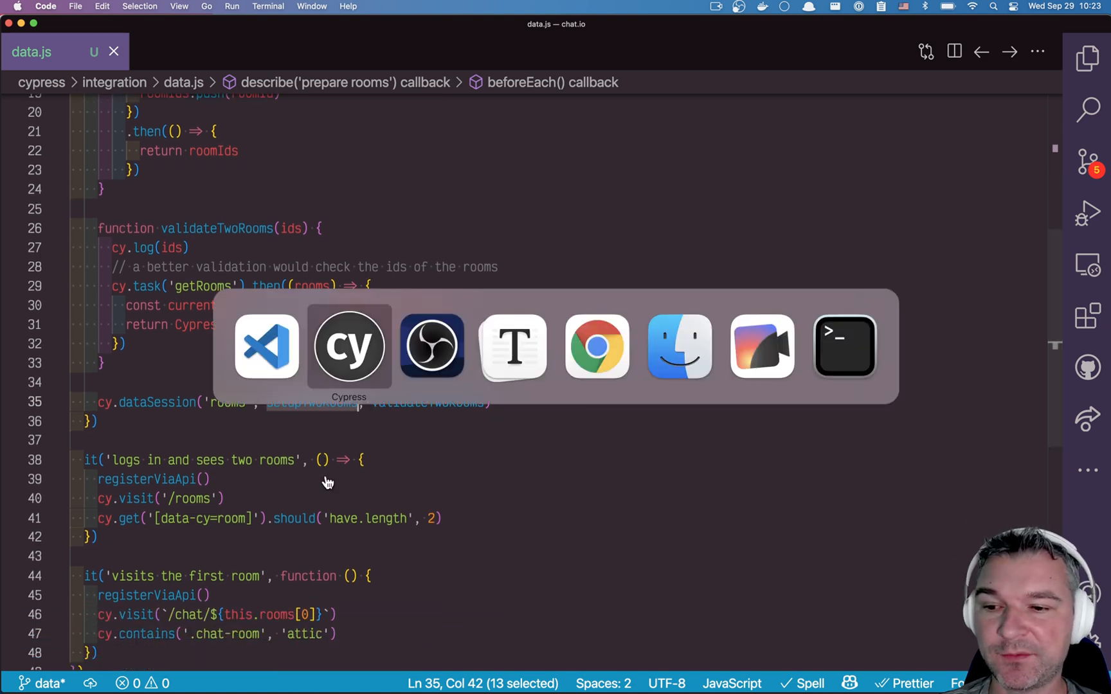
pyautogui.click(348, 347)
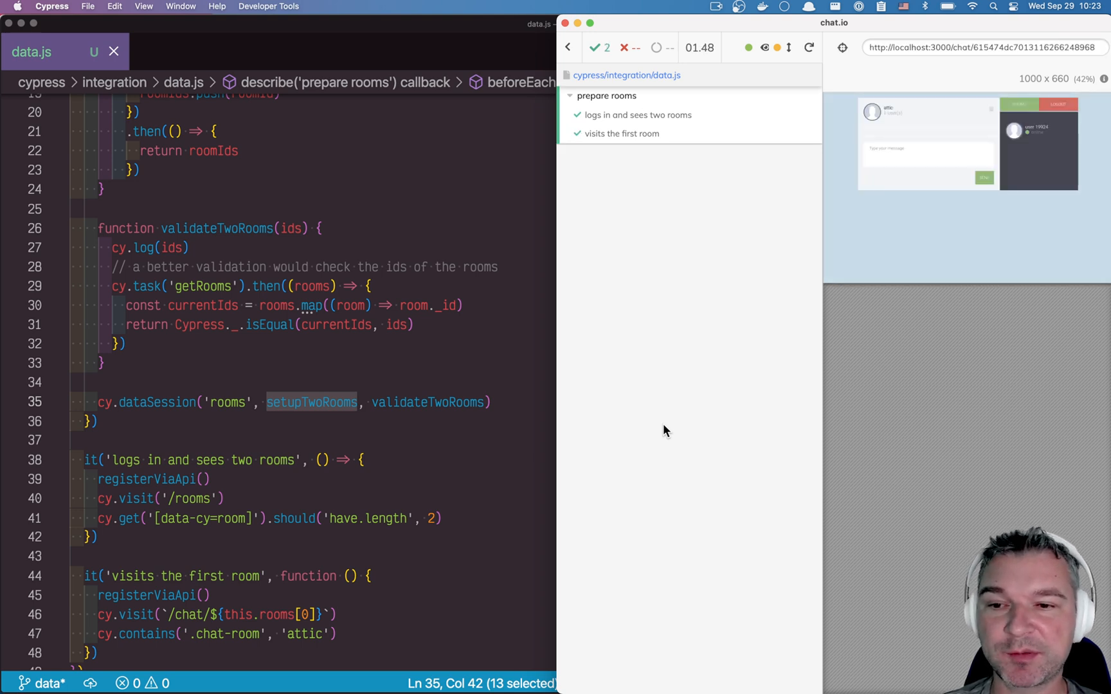
pyautogui.click(638, 115)
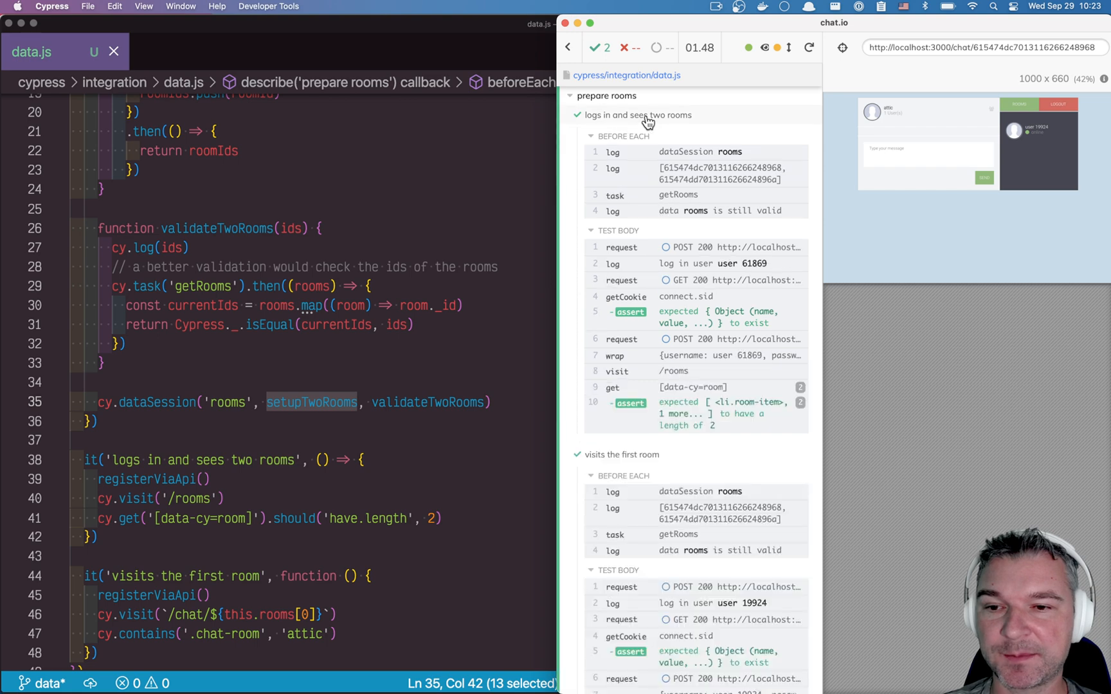
pyautogui.moveTo(779, 446)
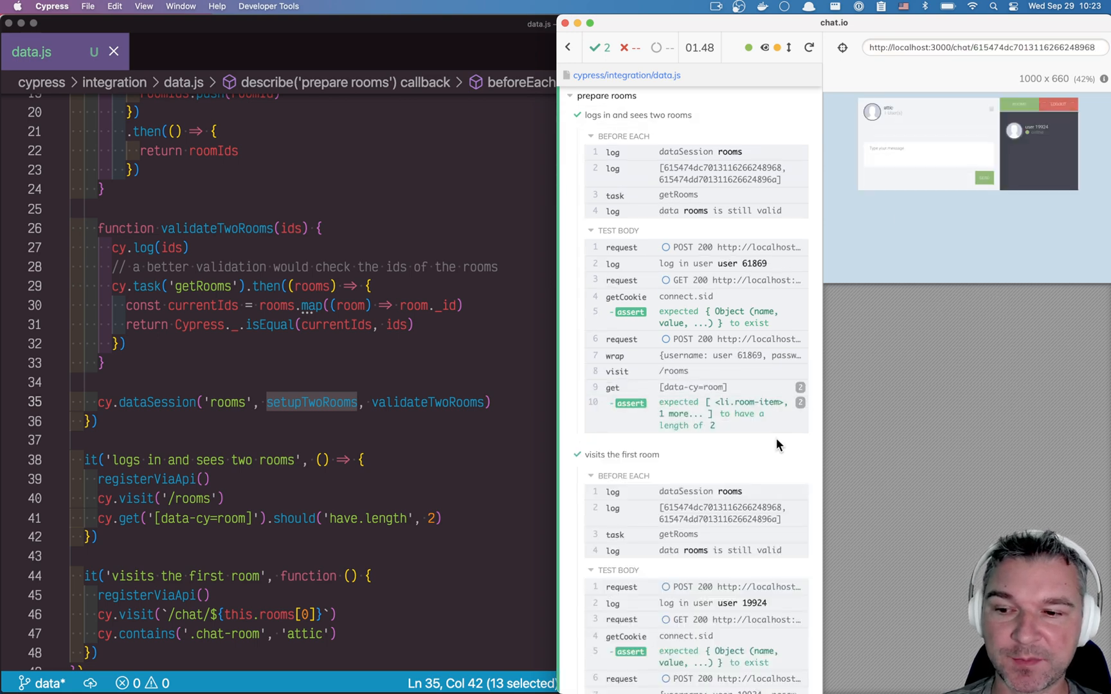
pyautogui.moveTo(404, 485)
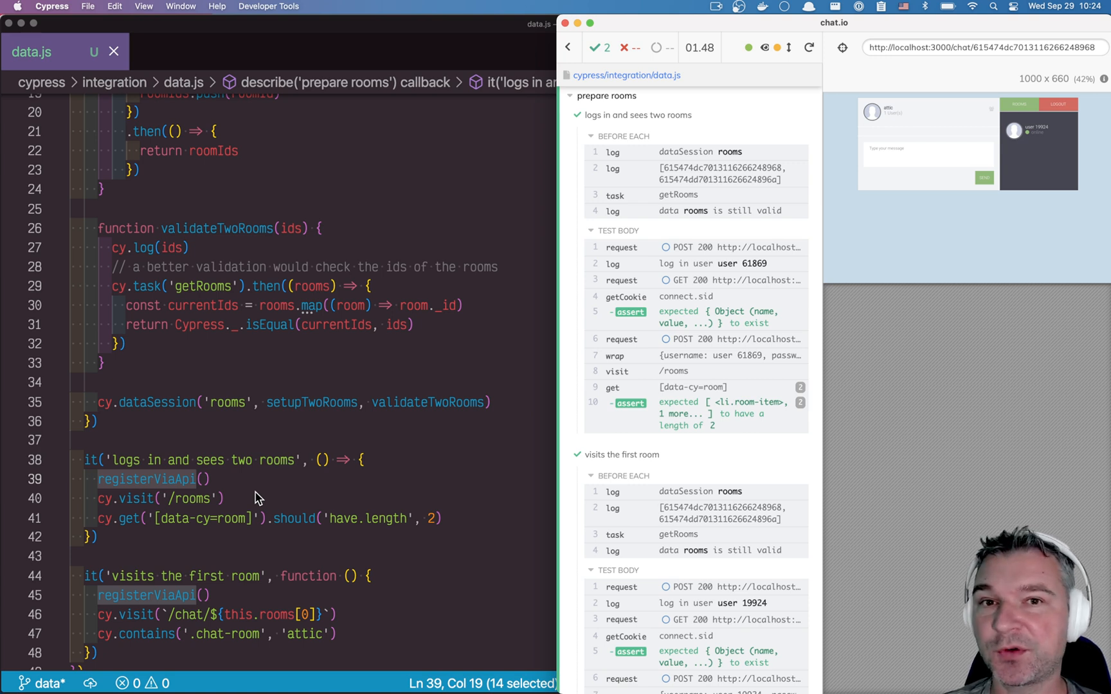
pyautogui.moveTo(490, 424)
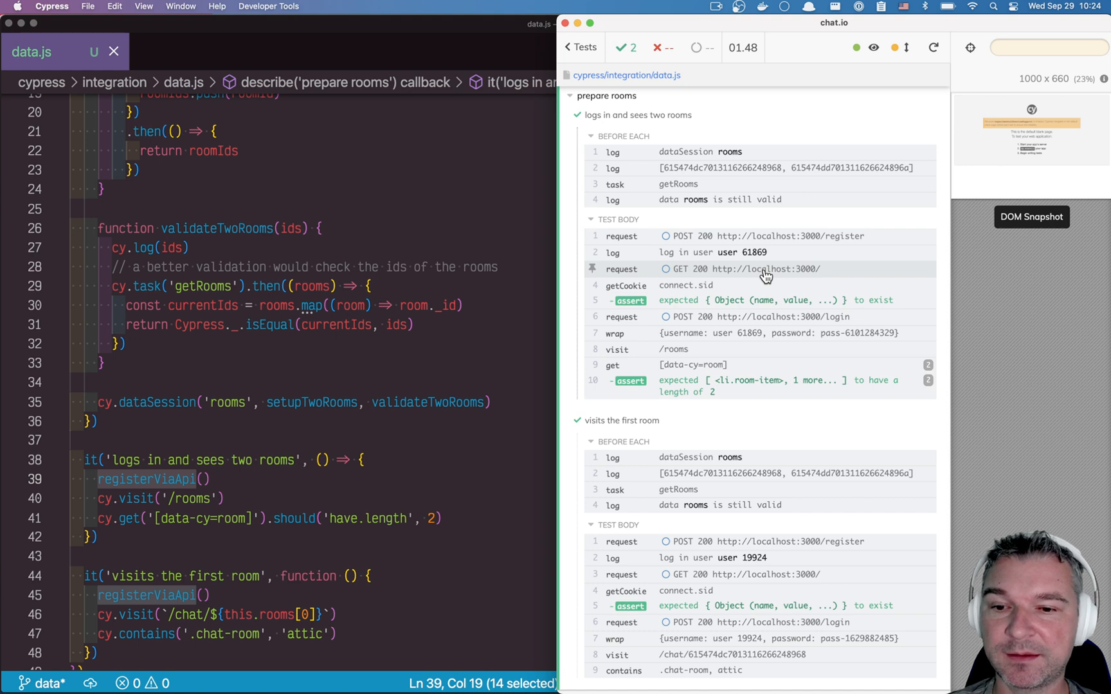
pyautogui.moveTo(808, 322)
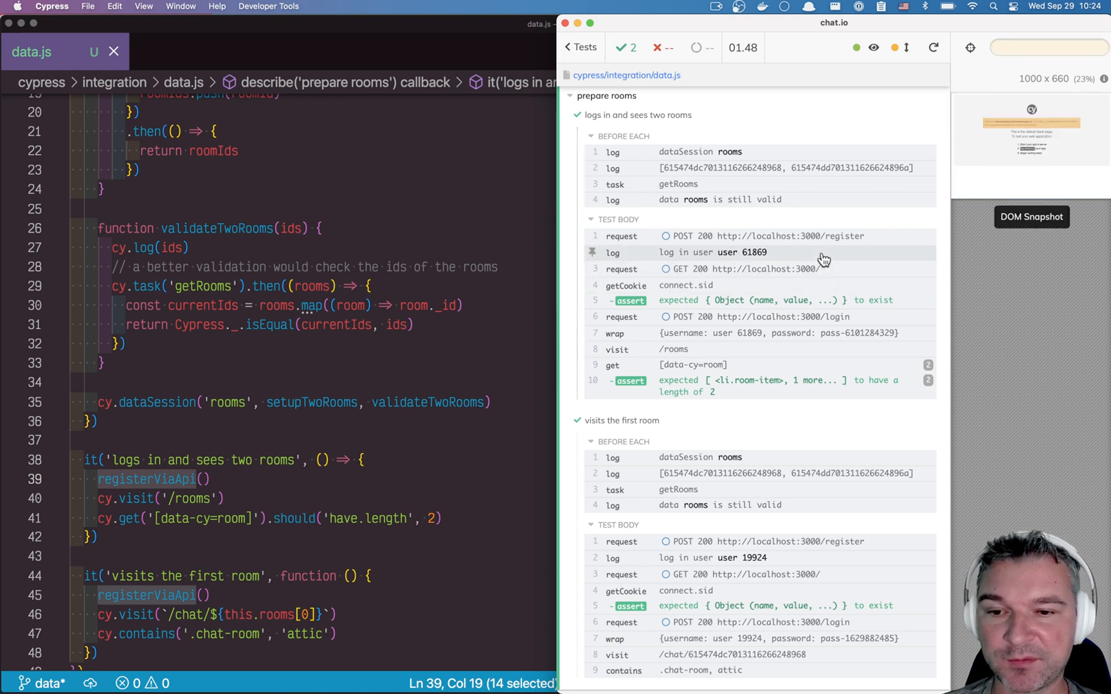
pyautogui.moveTo(766, 562)
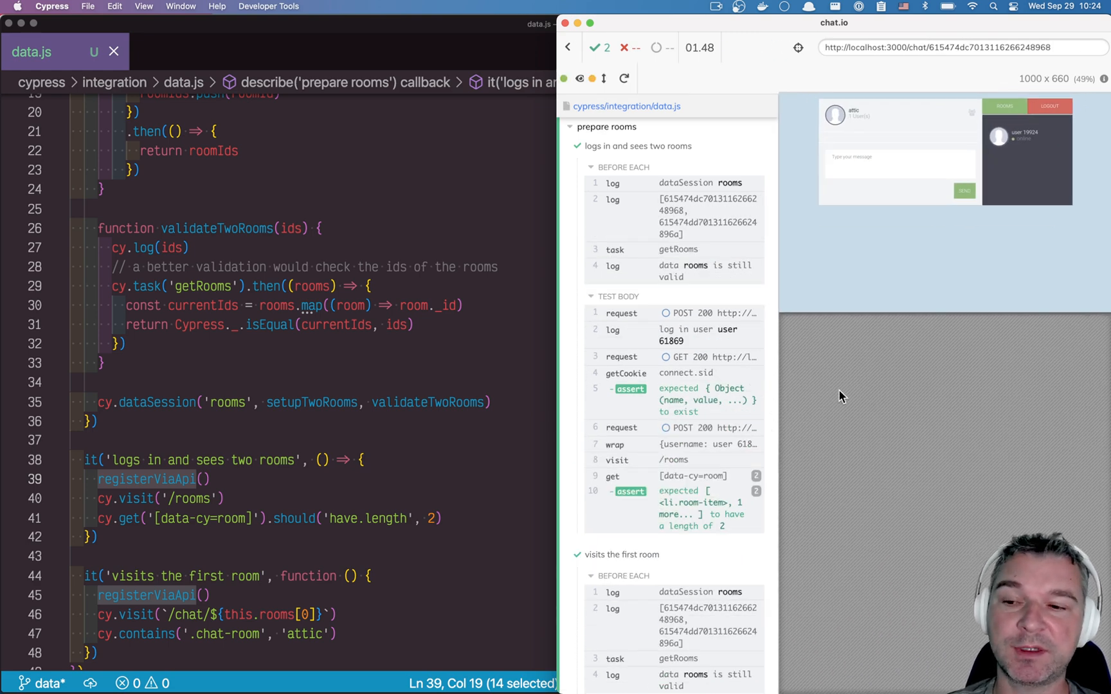
pyautogui.moveTo(787, 352)
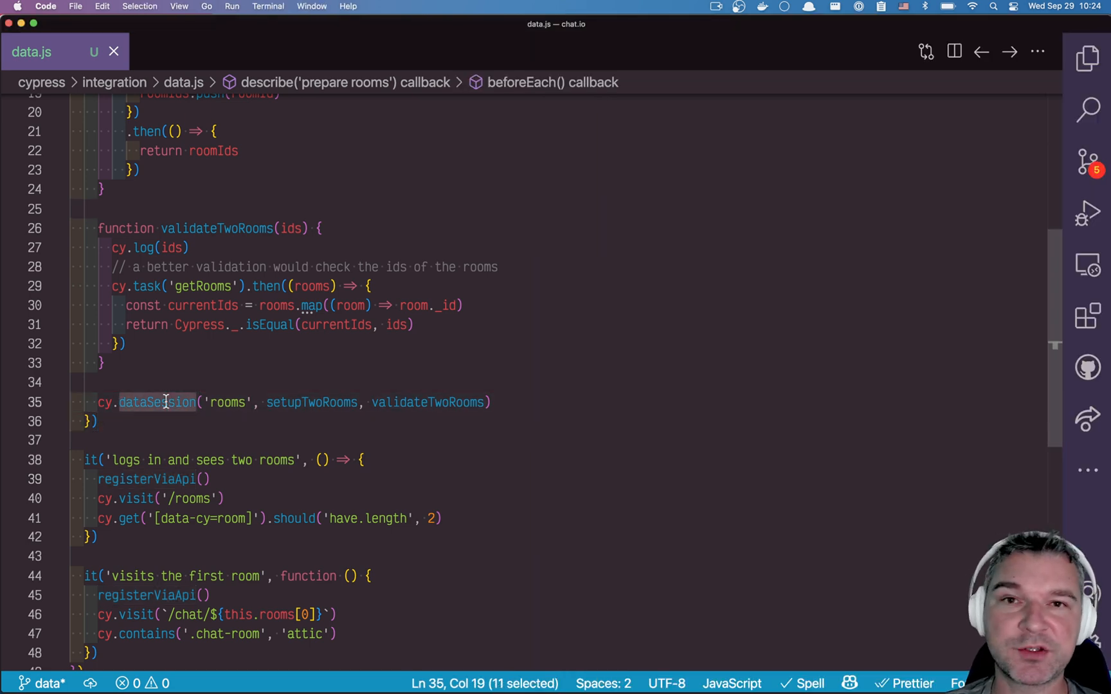
pyautogui.moveTo(525, 407)
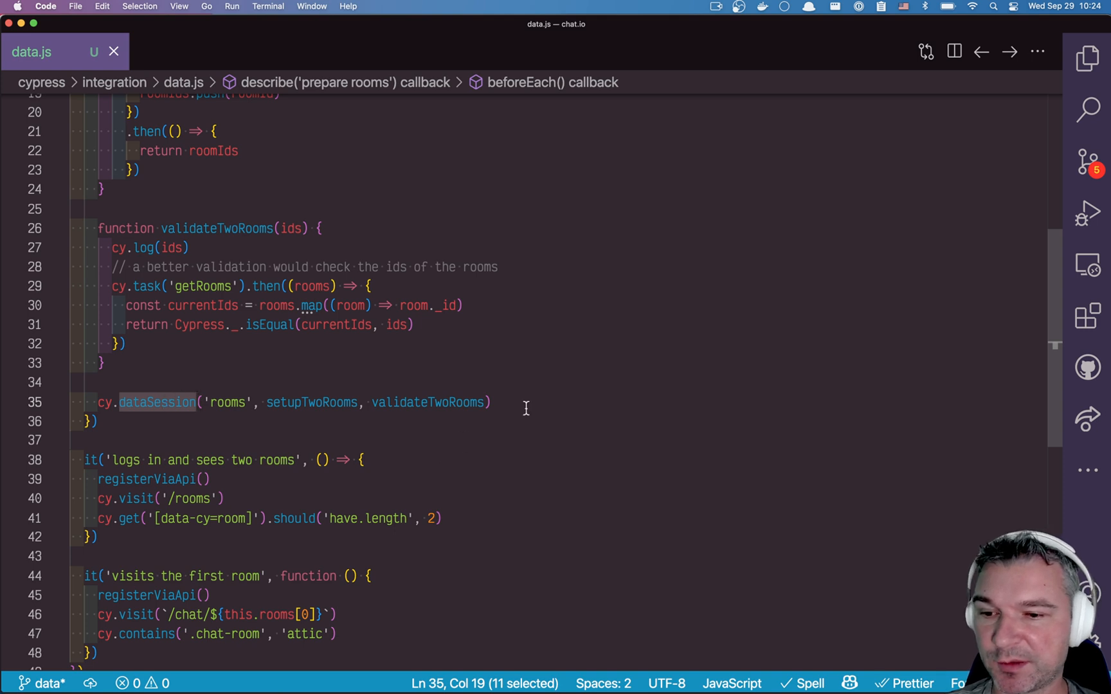
# - Add cy.dataSession('user', setupUser, validateUser).then(loginViaApi) below the rooms session, plus an empty setupUser
pyautogui.write("cy.dataSession('user', () => {")
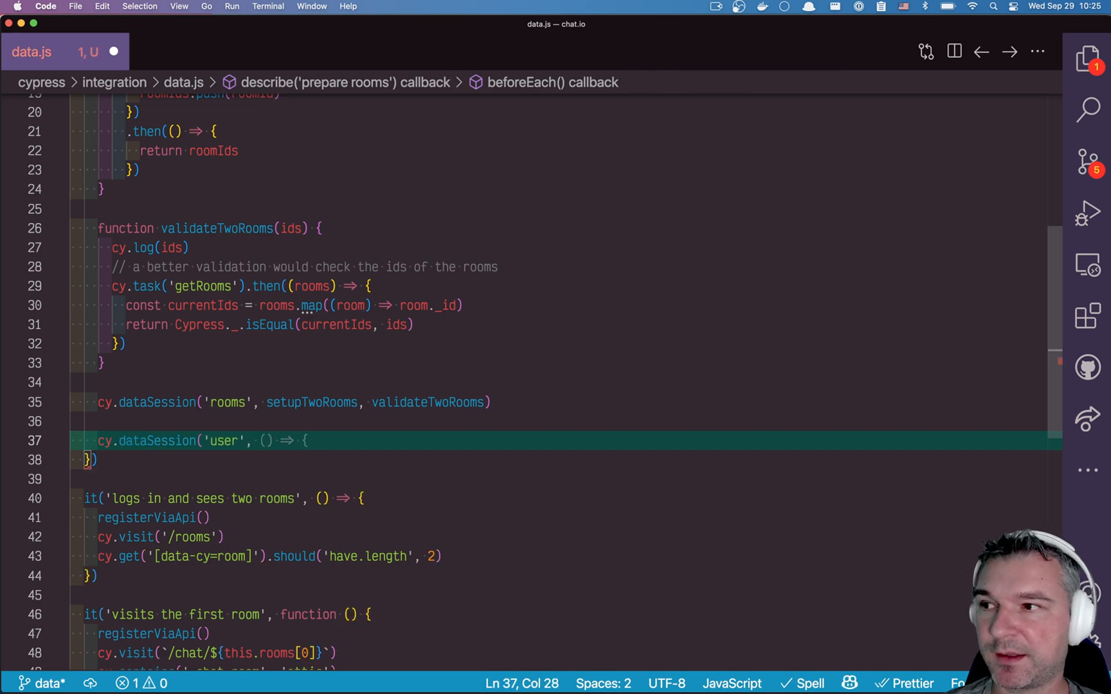
pyautogui.write('setupUser')
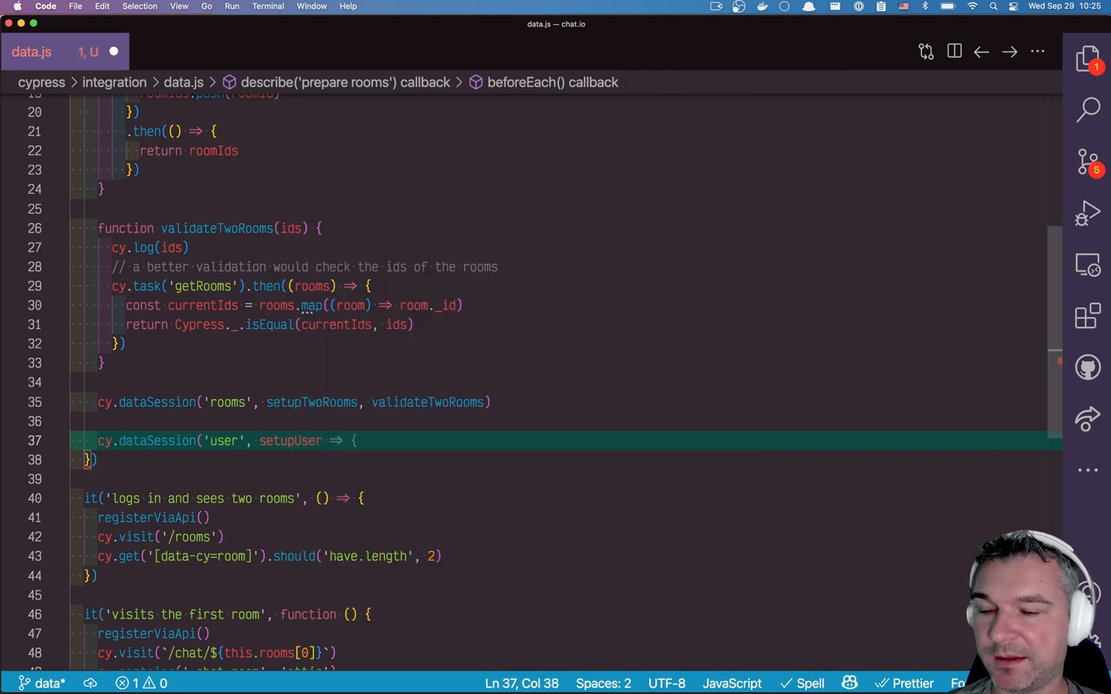
pyautogui.write('validateUser')
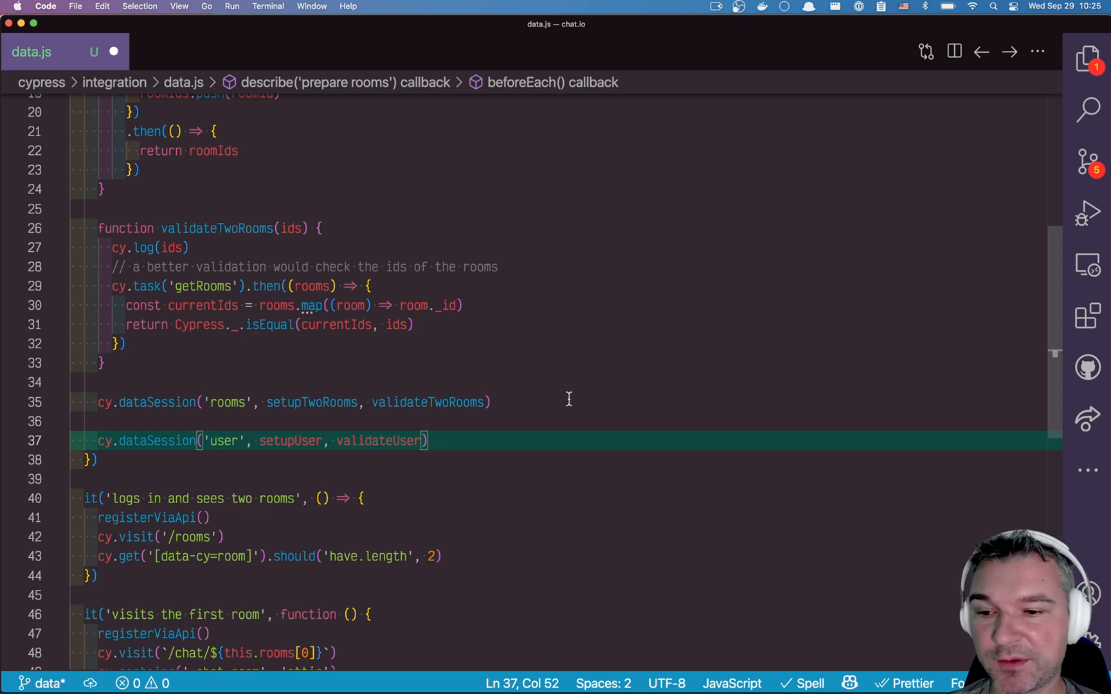
pyautogui.write('.')
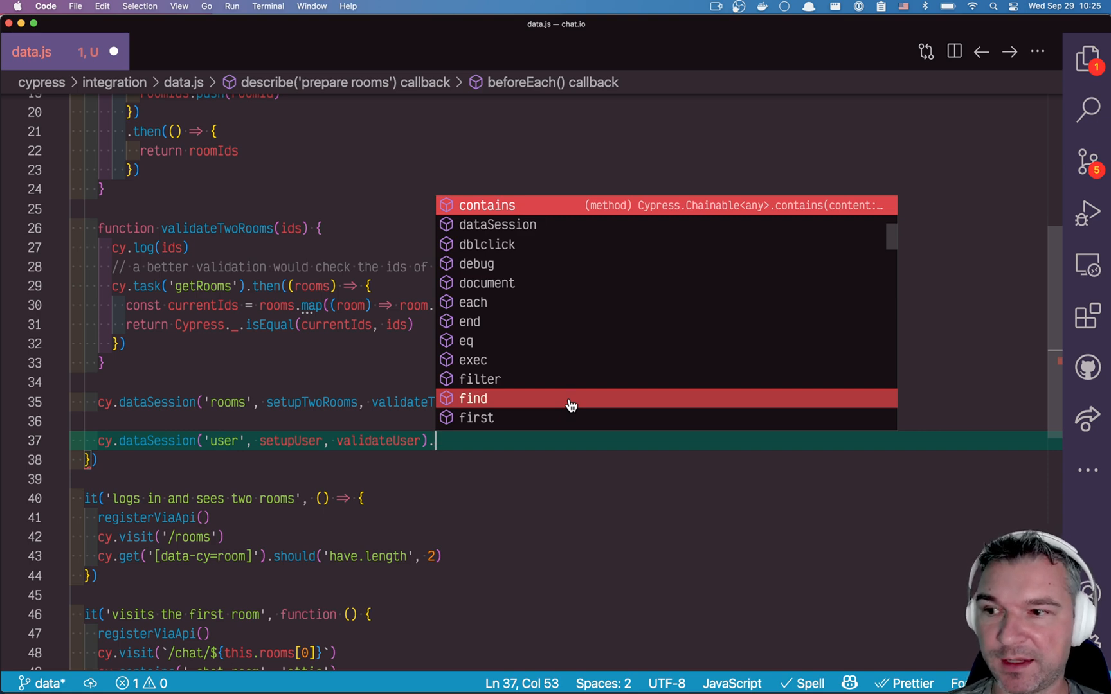
pyautogui.write('.then(loginViaApi')
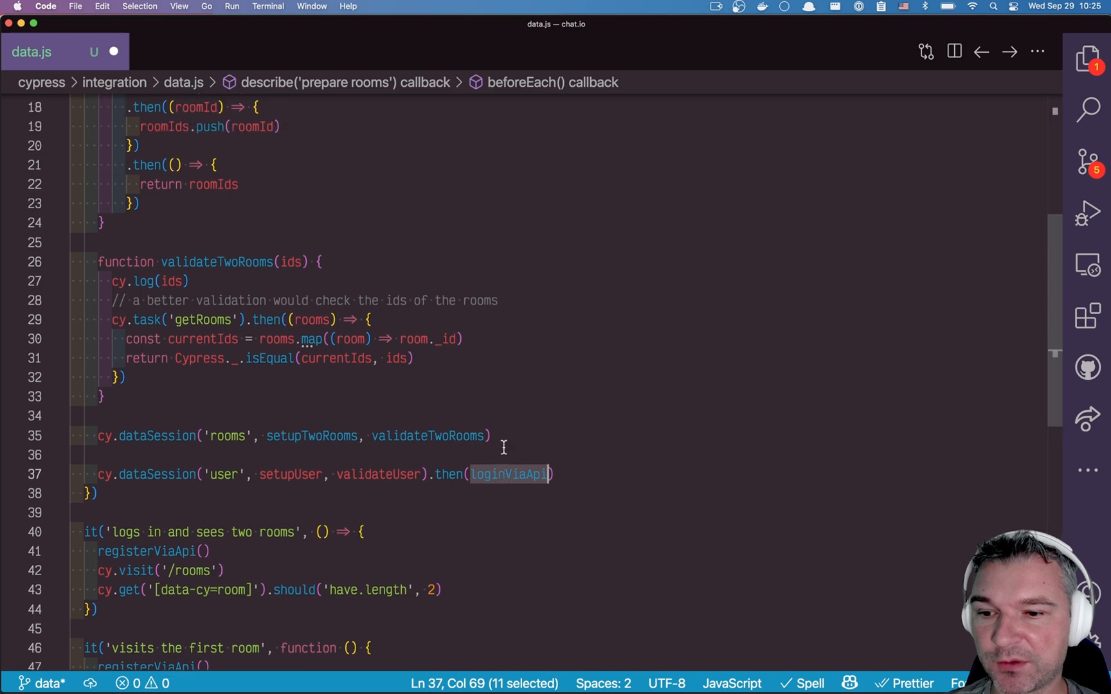
pyautogui.scroll(3)
pyautogui.write('function setupUser() {')
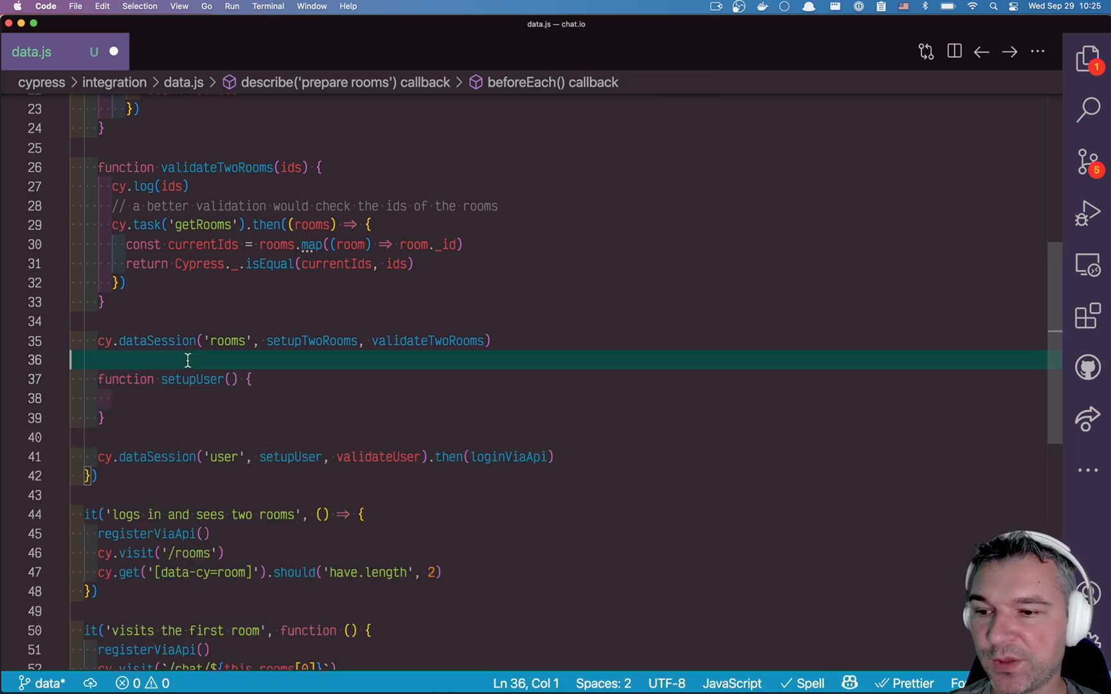
# - Copy the random username/password POST /register form request from utils.js into setupUser
pyautogui.write('ut')
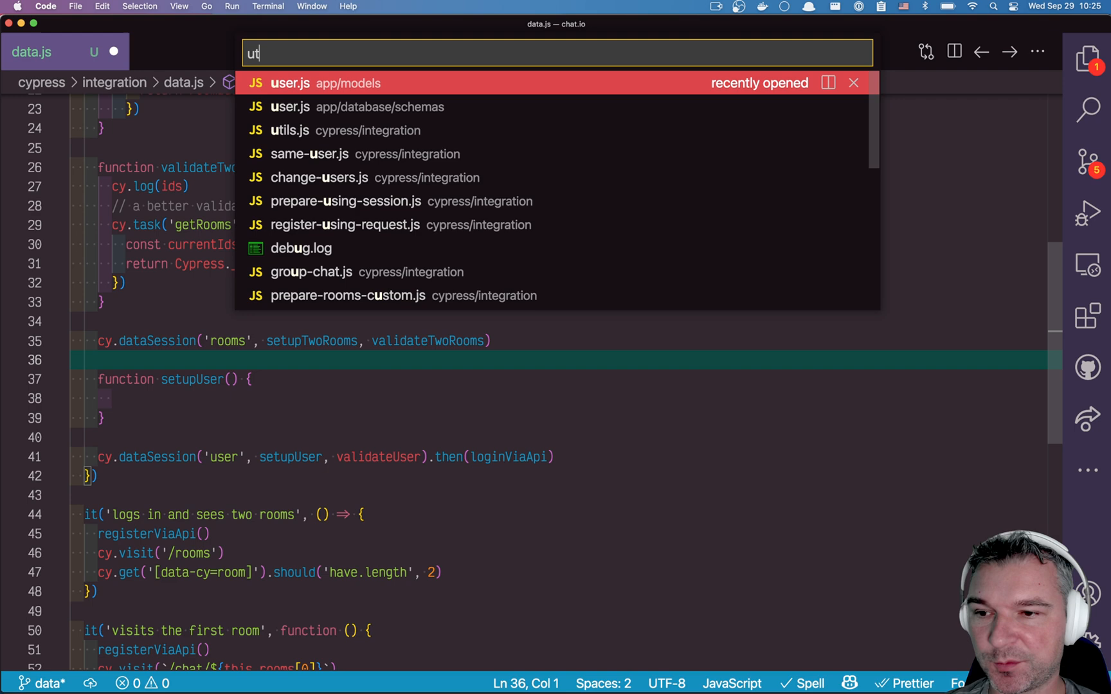
pyautogui.click(290, 130)
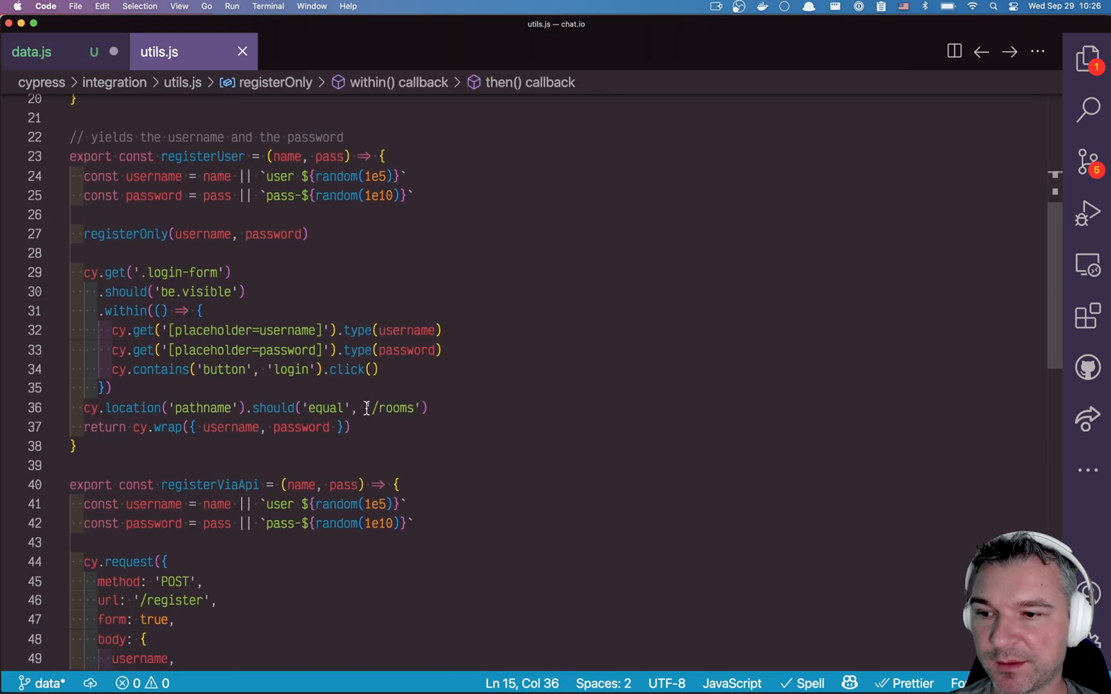
pyautogui.scroll(-3)
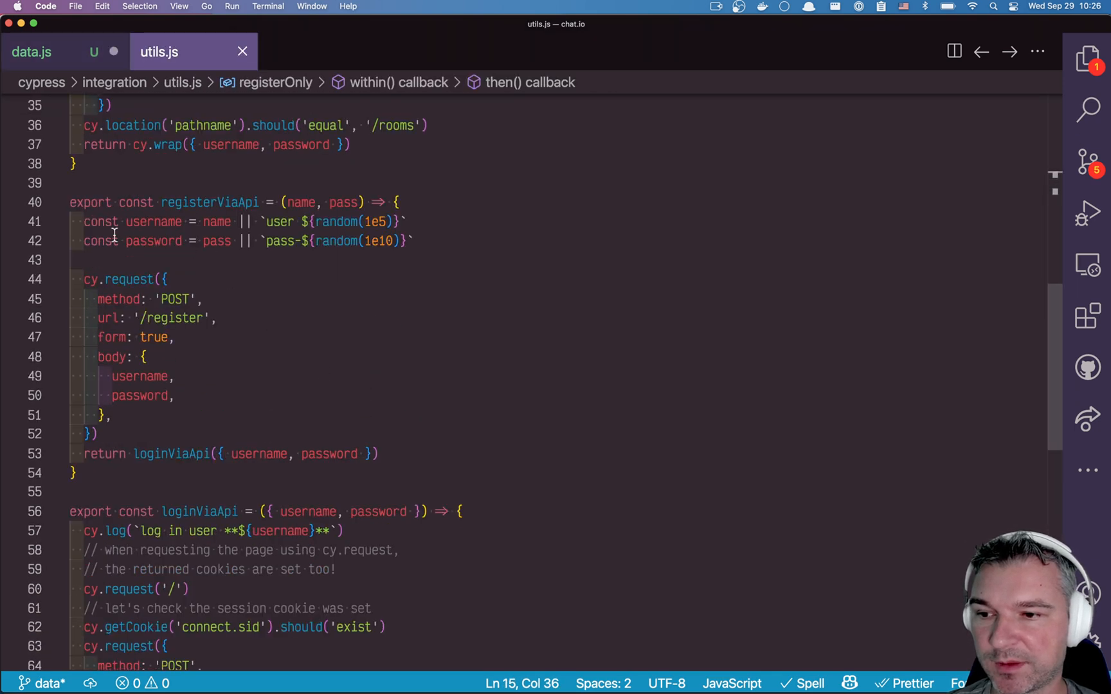
pyautogui.click(38, 51)
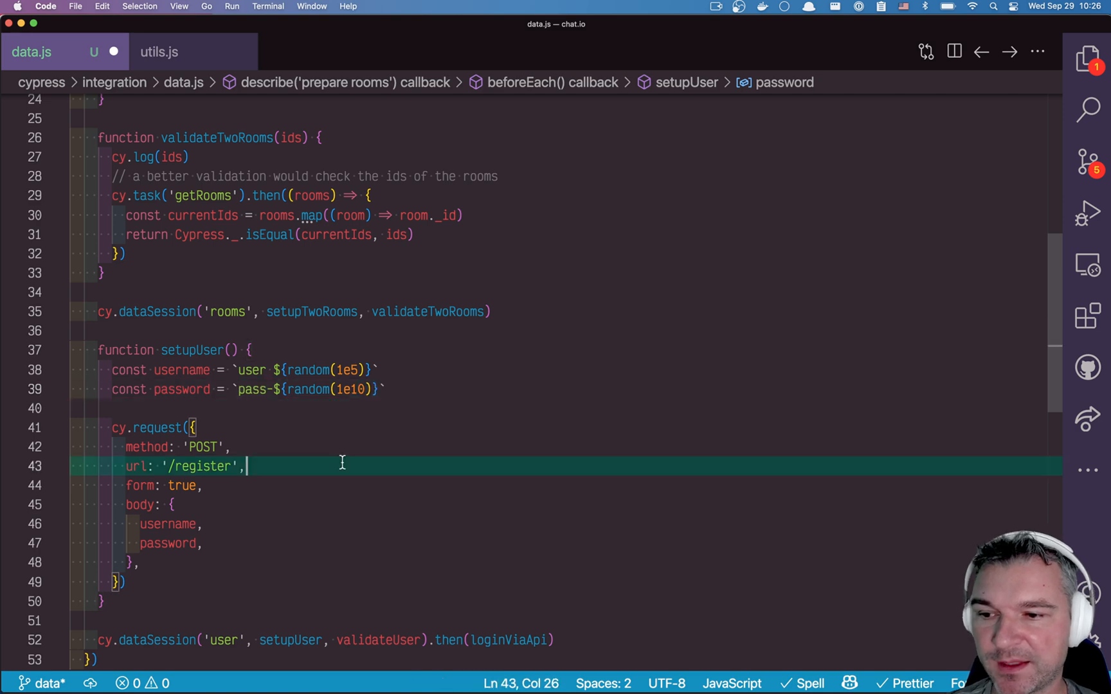
# - Return { username, password } from setupUser; validateUser posts to /login and checks for data-cy="rooms"
pyautogui.scroll(-3)
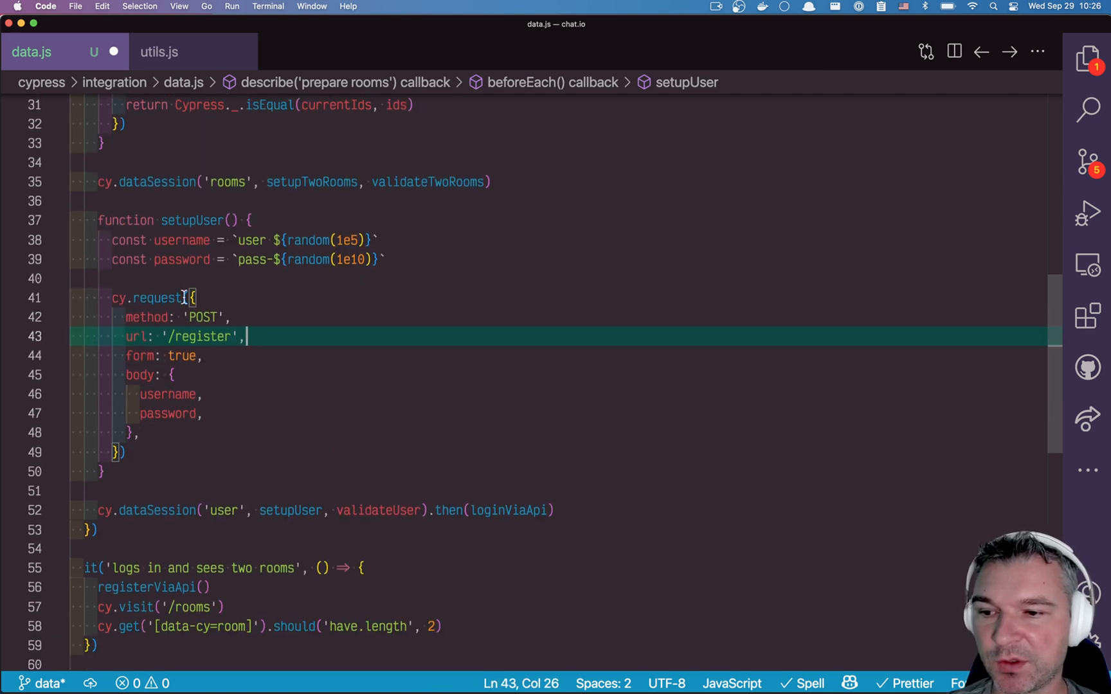
pyautogui.click(151, 452)
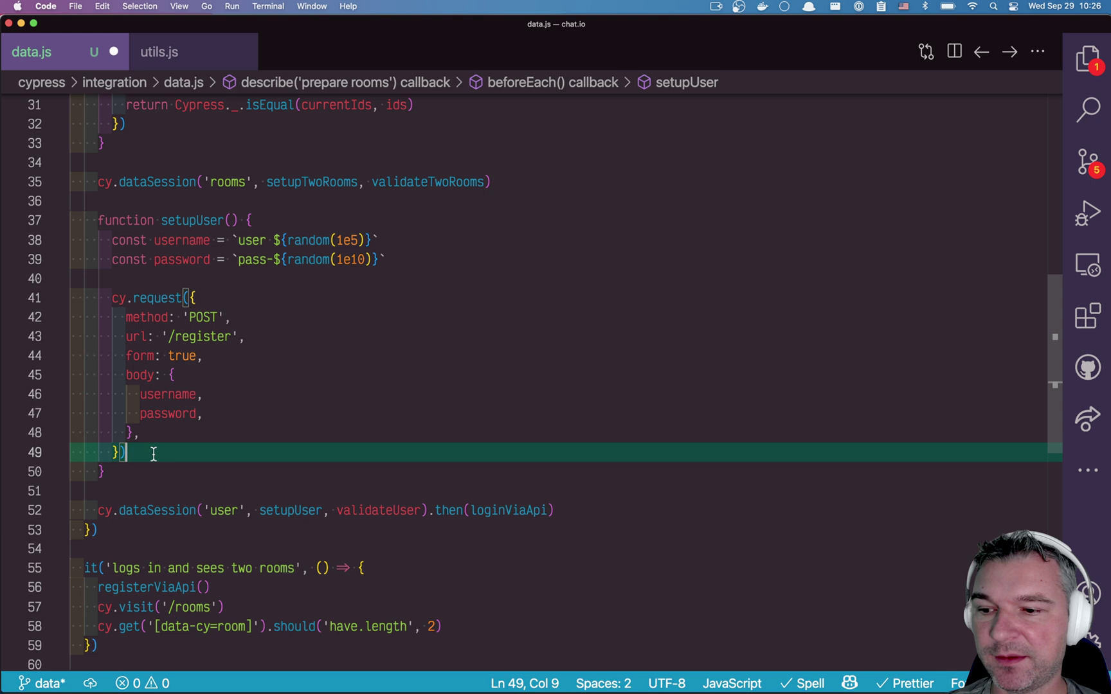
pyautogui.write('.then((response) => {})')
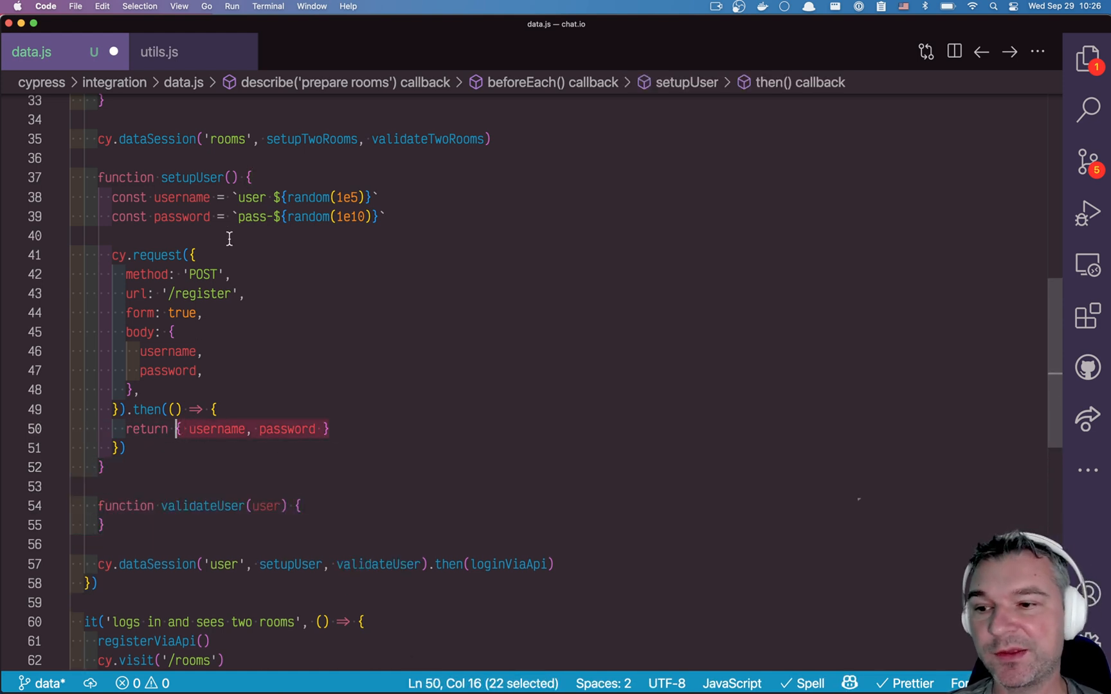
pyautogui.moveTo(361, 352)
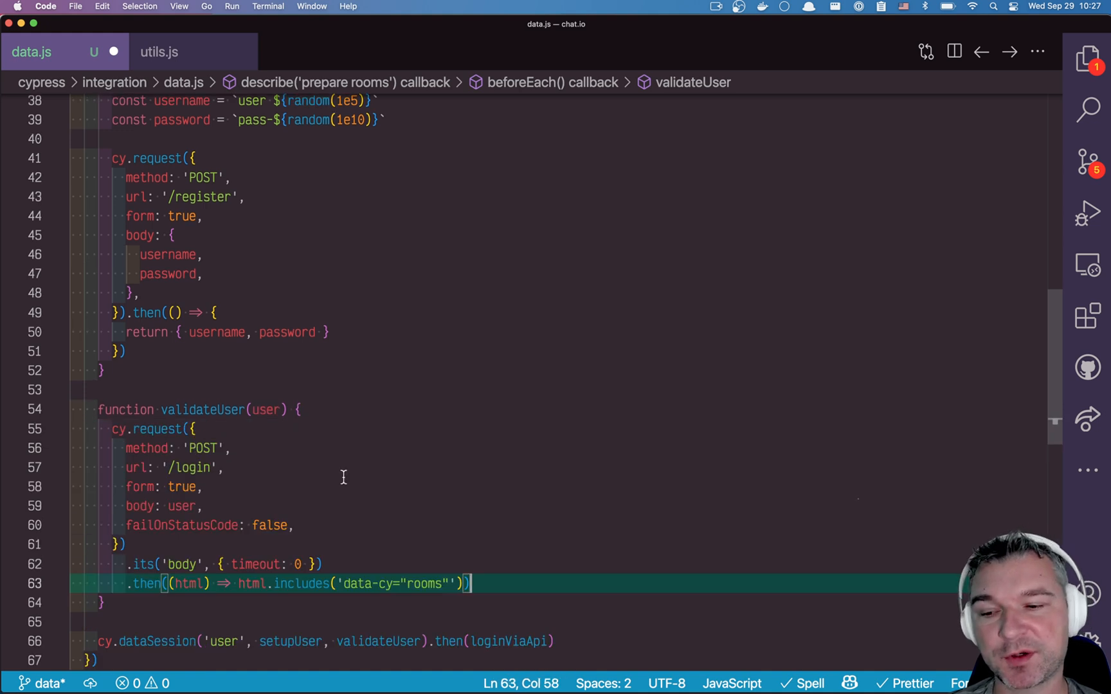
pyautogui.doubleClick(192, 468)
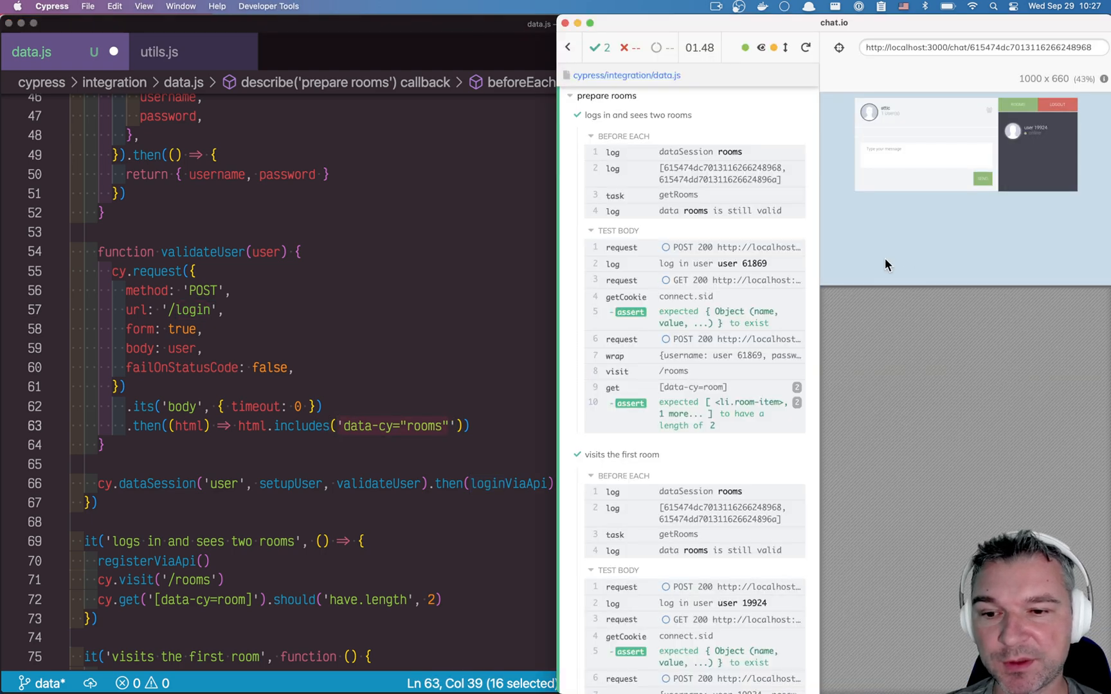
# - Watch the data.js spec rerun in Cypress, each test logging in a newly registered user
pyautogui.click(647, 371)
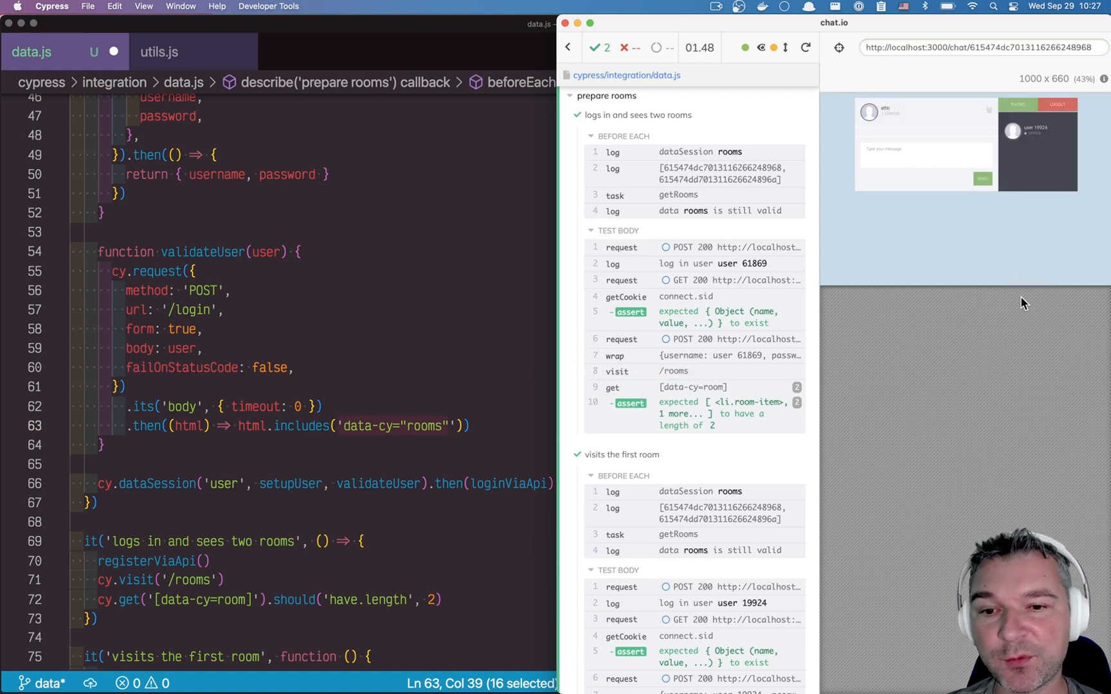
pyautogui.moveTo(860, 292)
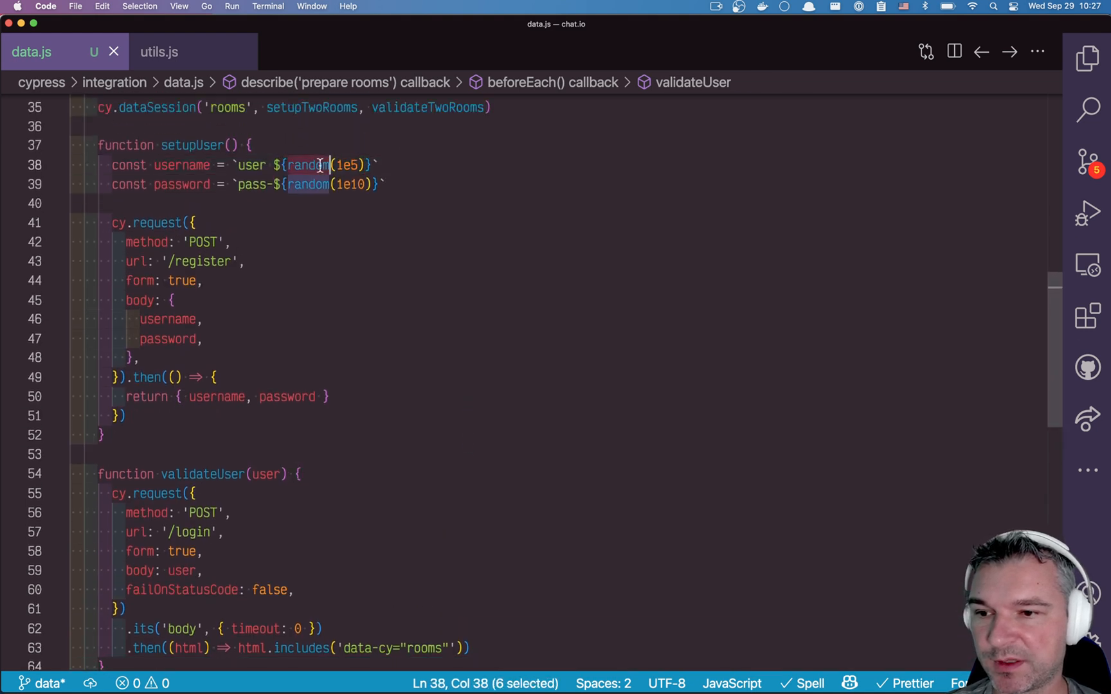
# - Use Cypress._.random in setupUser and remove registerViaApi() from the first test
pyautogui.write('Cypre')
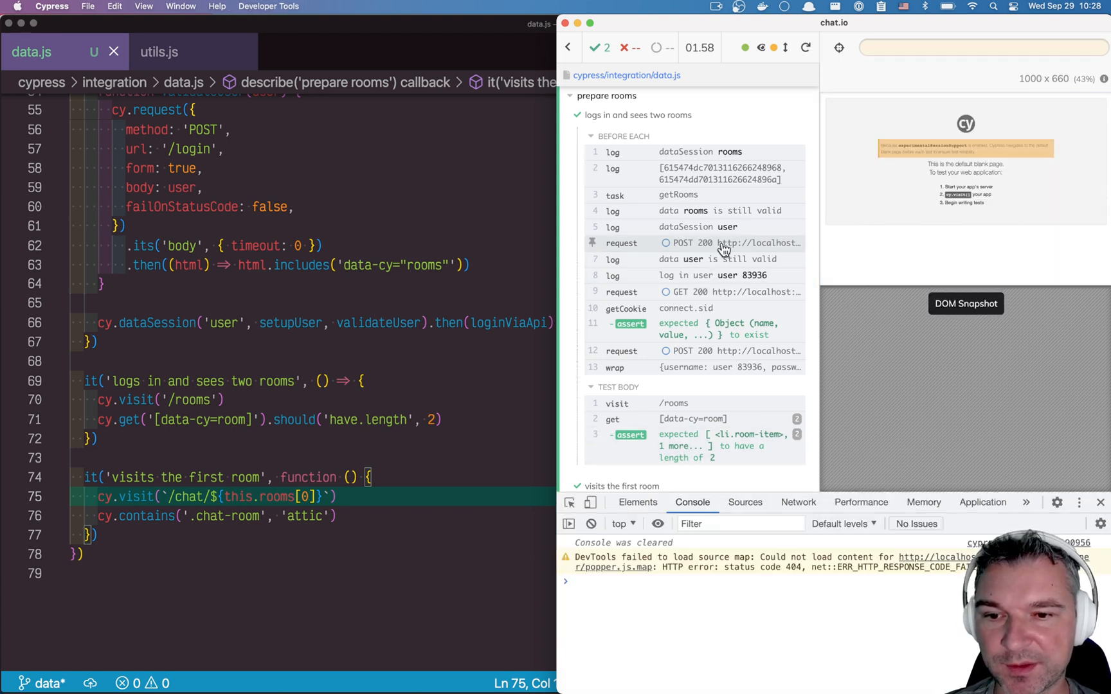
# - Inspect the cached user's POST /login response and the rooms page snapshot in the Command Log
pyautogui.click(706, 243)
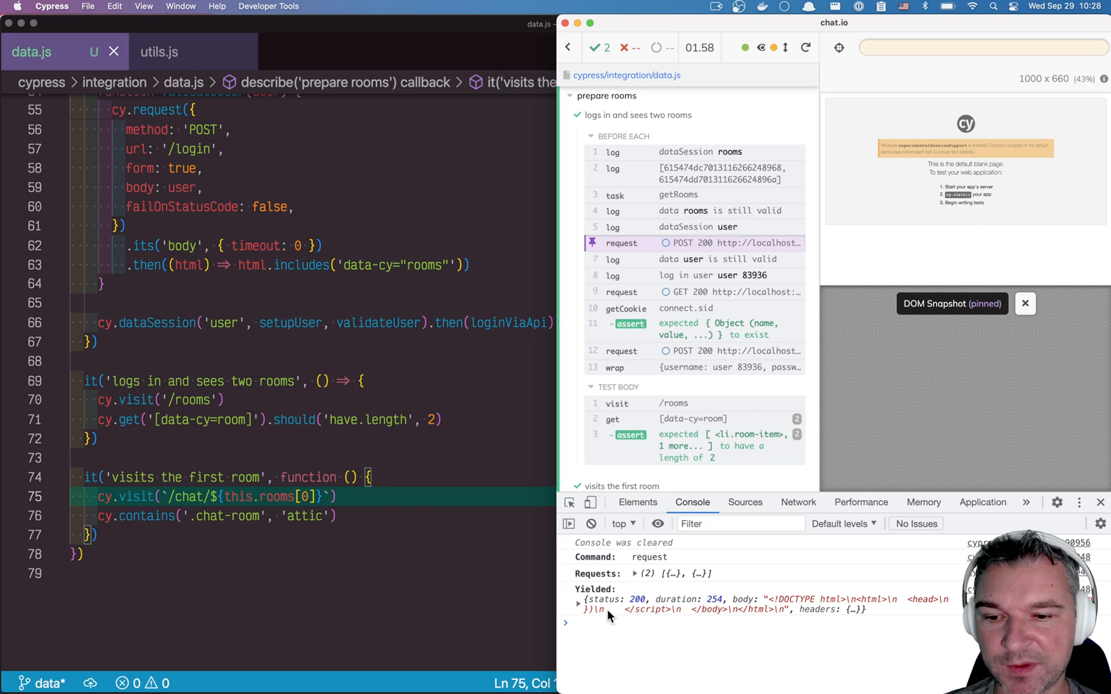
pyautogui.click(579, 599)
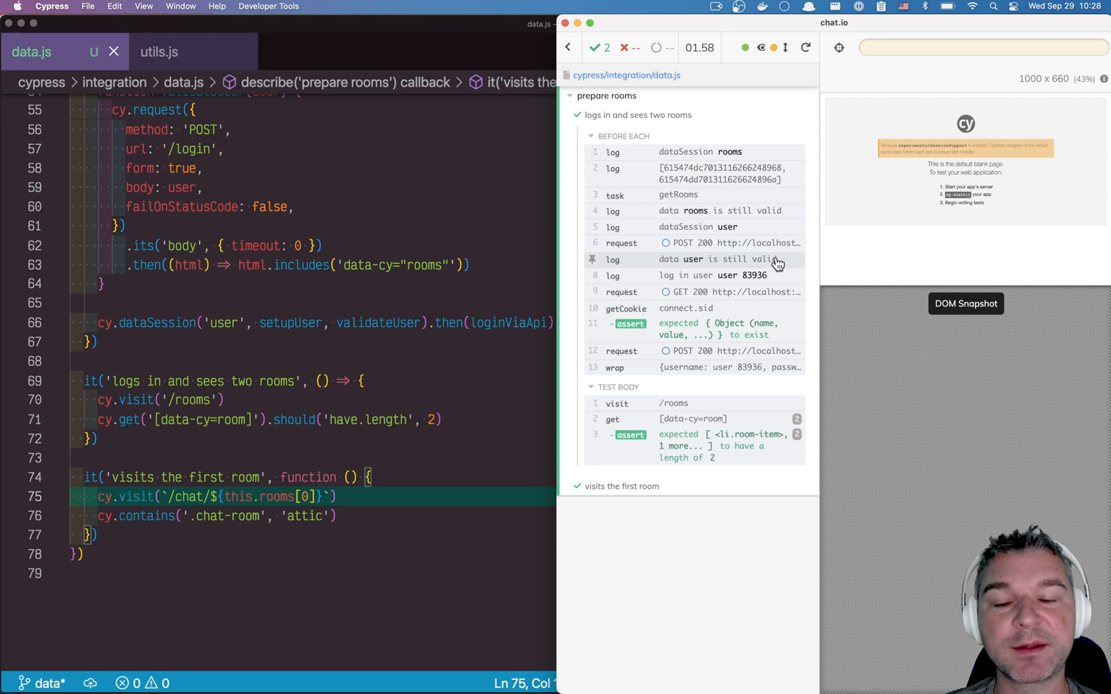
pyautogui.moveTo(767, 279)
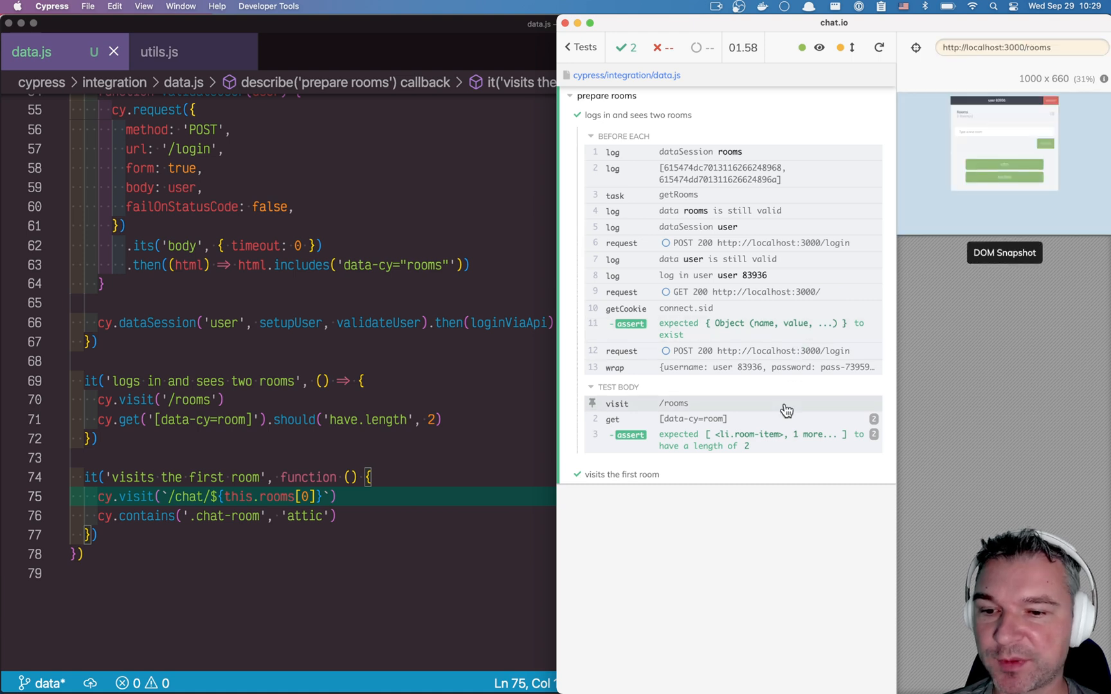
pyautogui.click(621, 474)
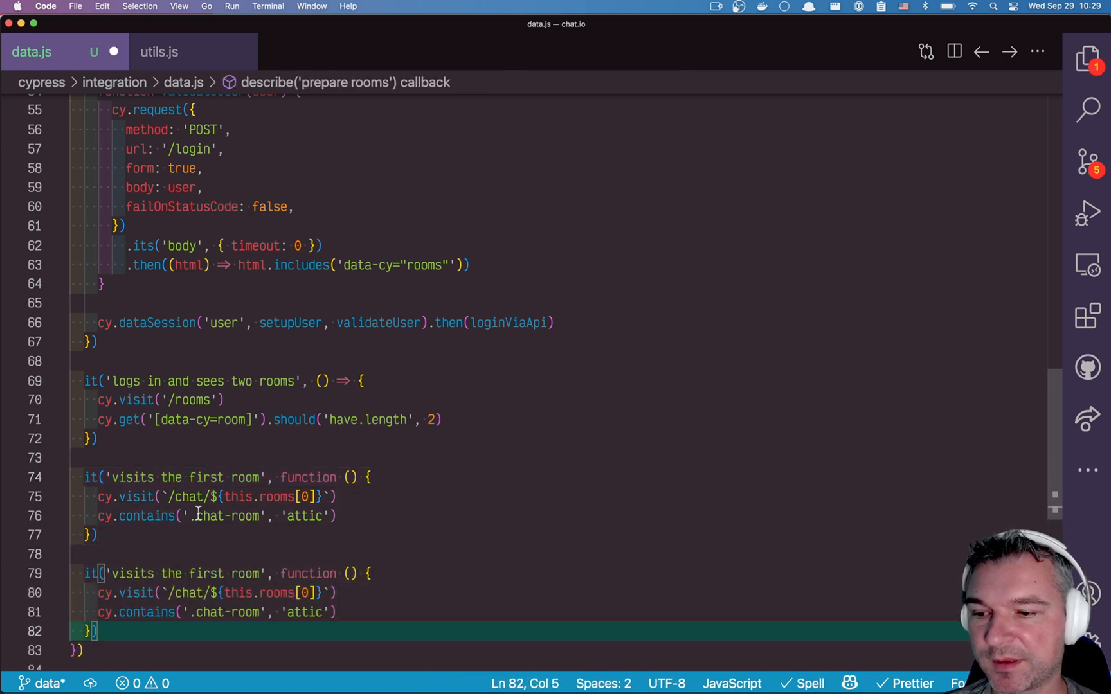
# - Duplicate the last test as it.only('shows the user name'), visiting /rooms and checking .user-info
pyautogui.write('.l')
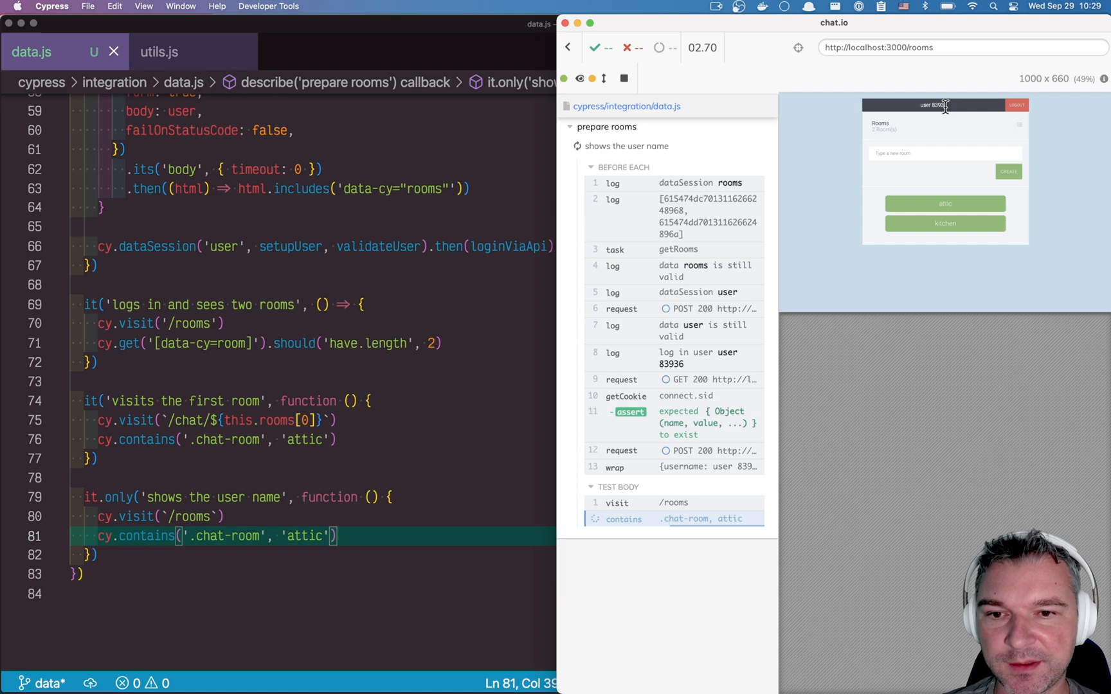
pyautogui.moveTo(797, 48)
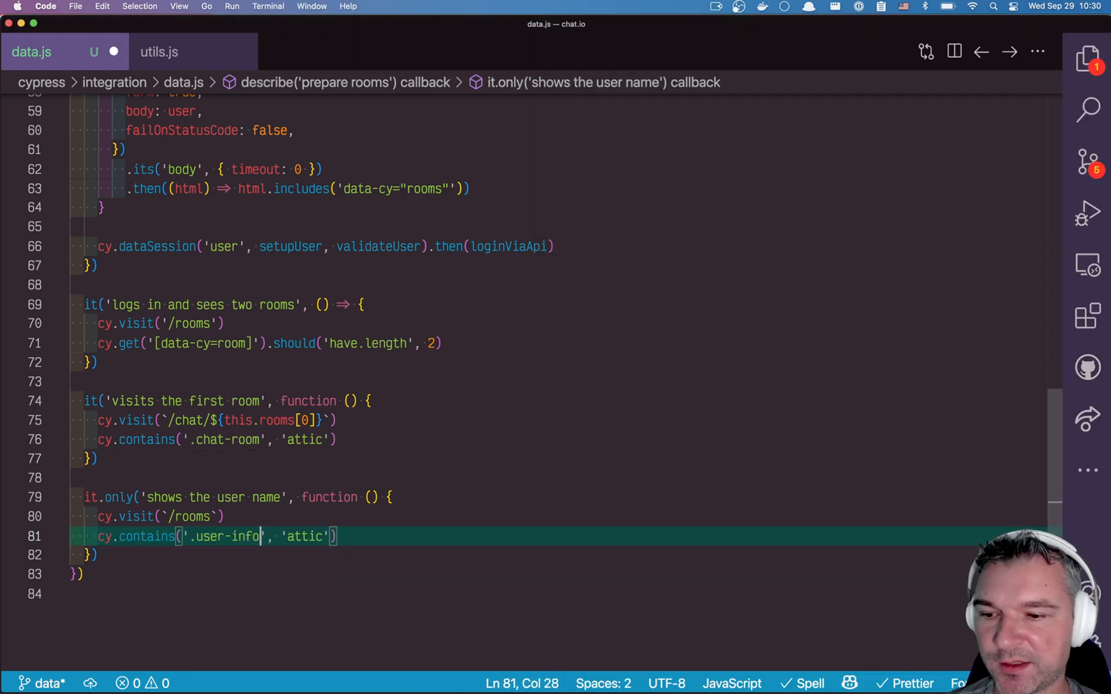
# - Replace the expected text 'attic' with this.user.username in the .user-info check
pyautogui.doubleClick(304, 536)
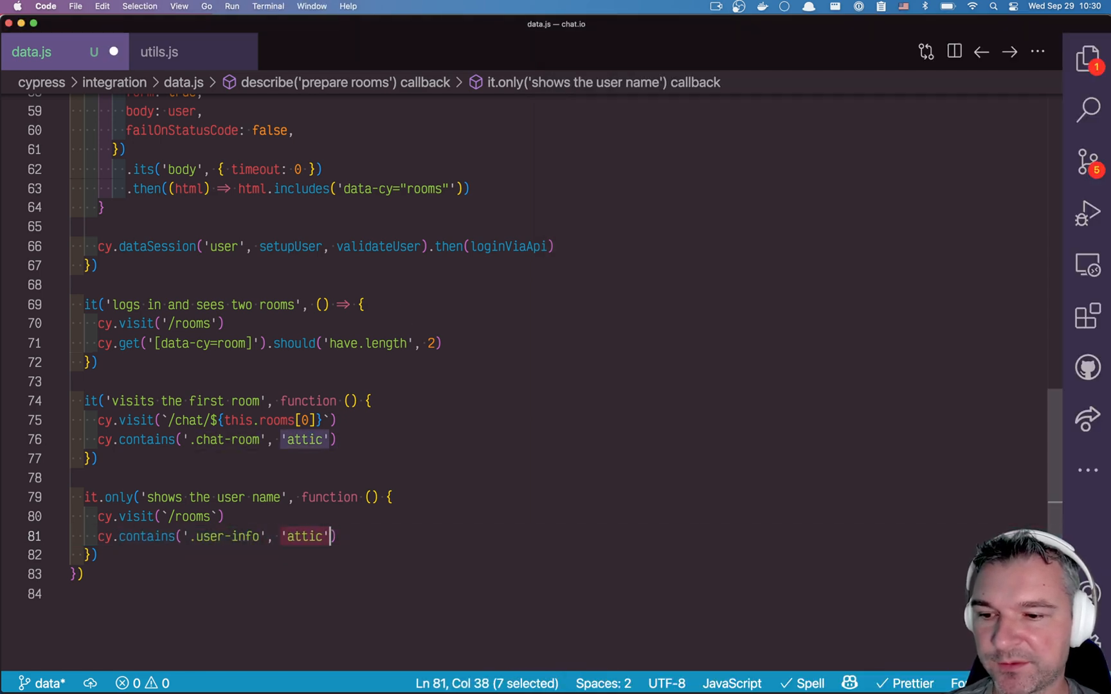
pyautogui.write('this.user')
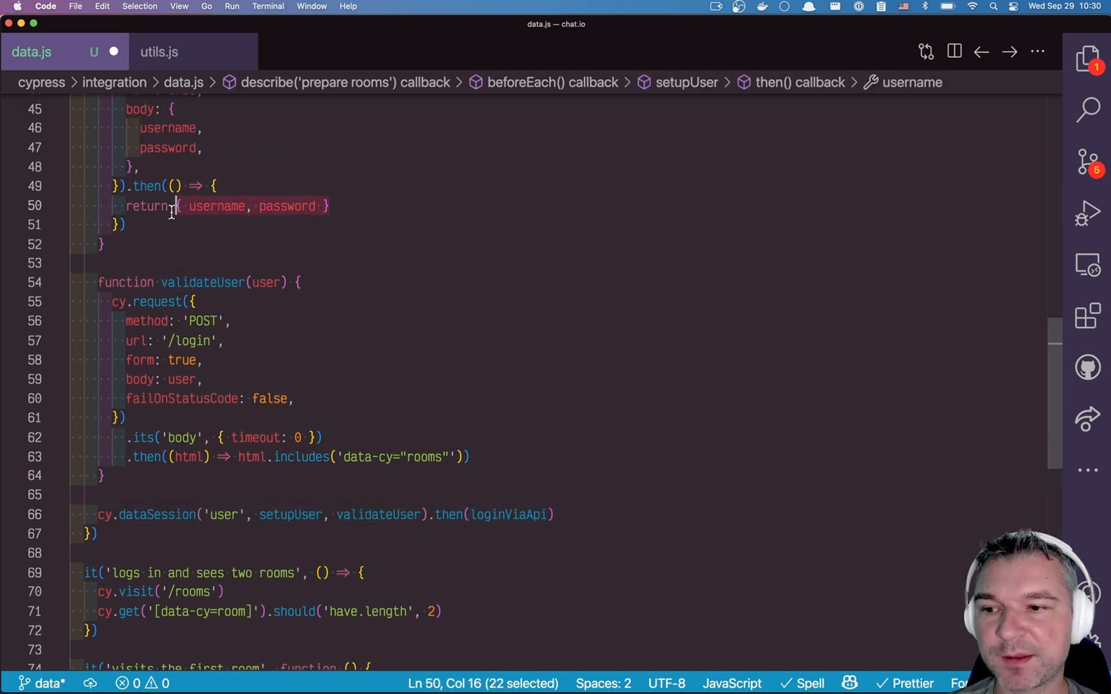
pyautogui.write('this.user.')
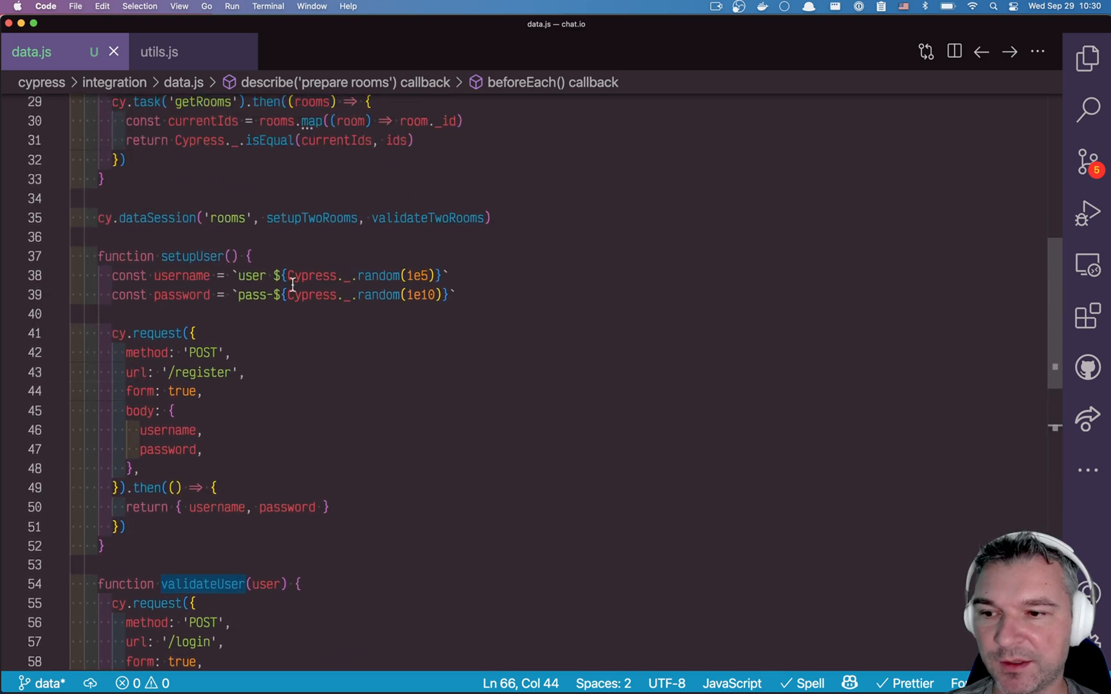
# - Fold the setupUser and validateUser functions and select the loginViaApi helper name
pyautogui.click(58, 256)
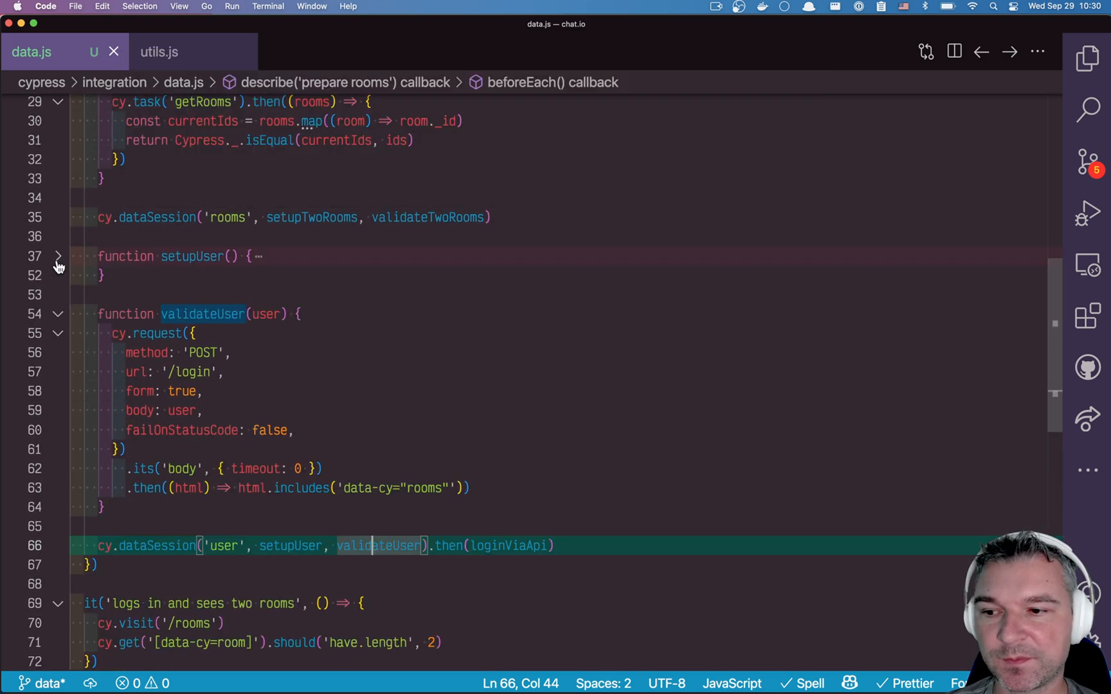
pyautogui.click(58, 313)
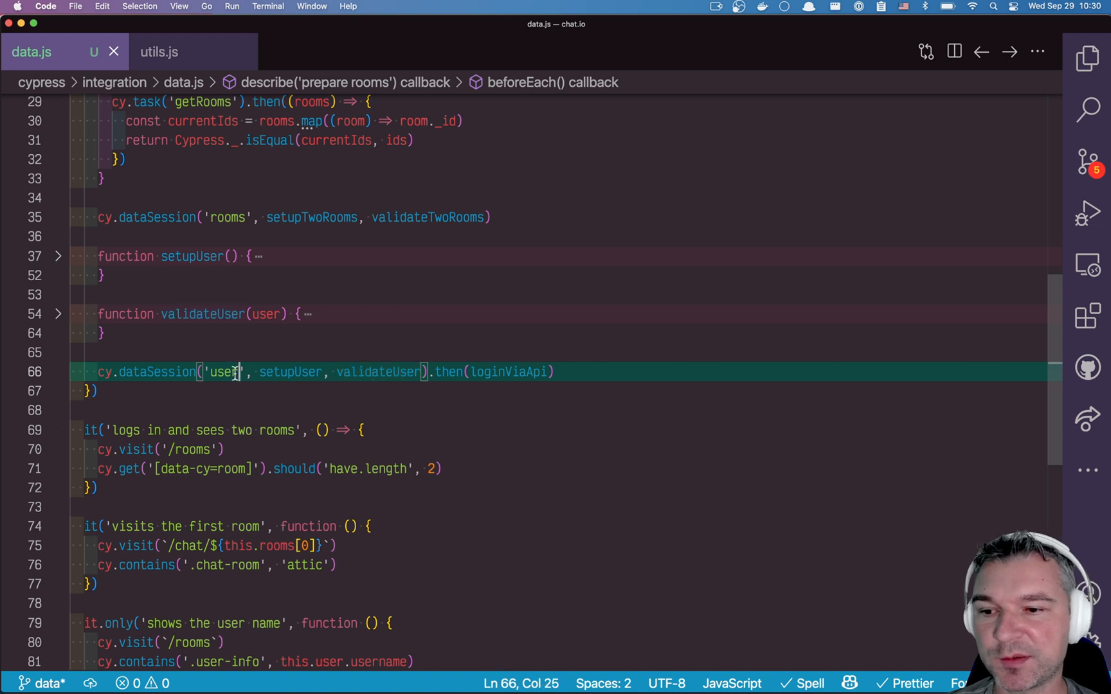
pyautogui.doubleClick(510, 372)
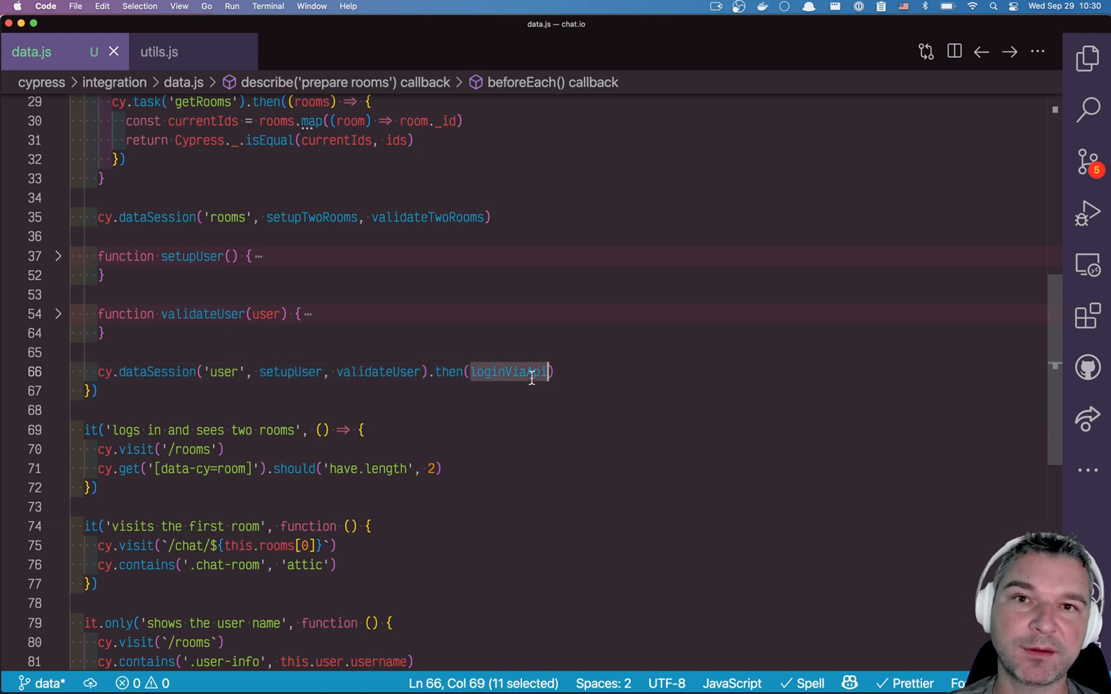